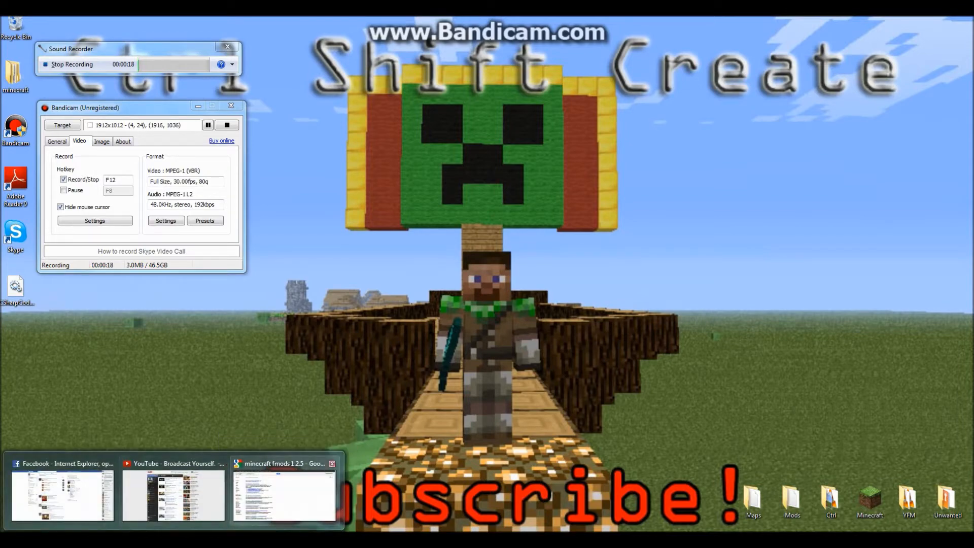
Search Google for 'skydaz' in Internet Explorer and open skydaz.com
left_click(283, 463)
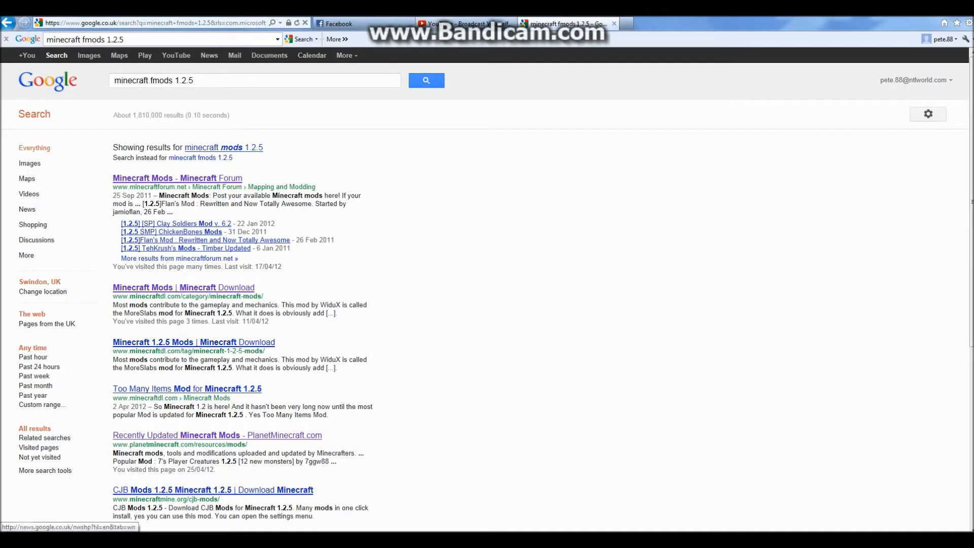
triple_click(253, 80)
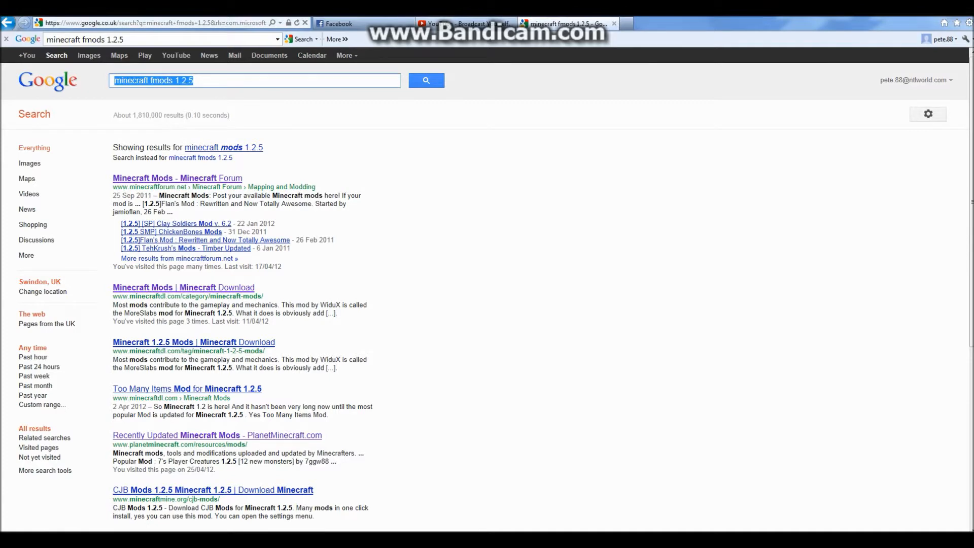
type("skydaz")
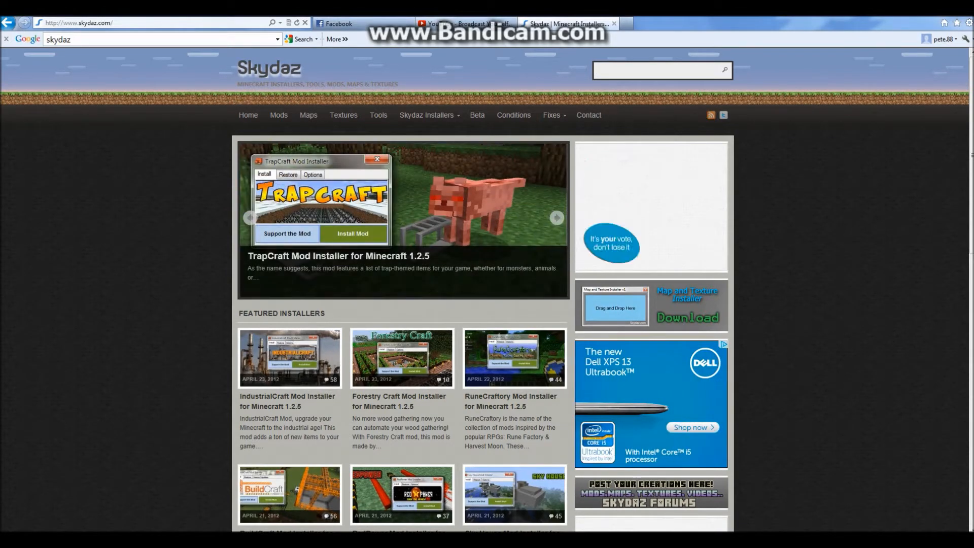
Search the Skydaz site for 'gene' and open the Genetics Mod Installer for Minecraft 1.2.5 article
type("genetics")
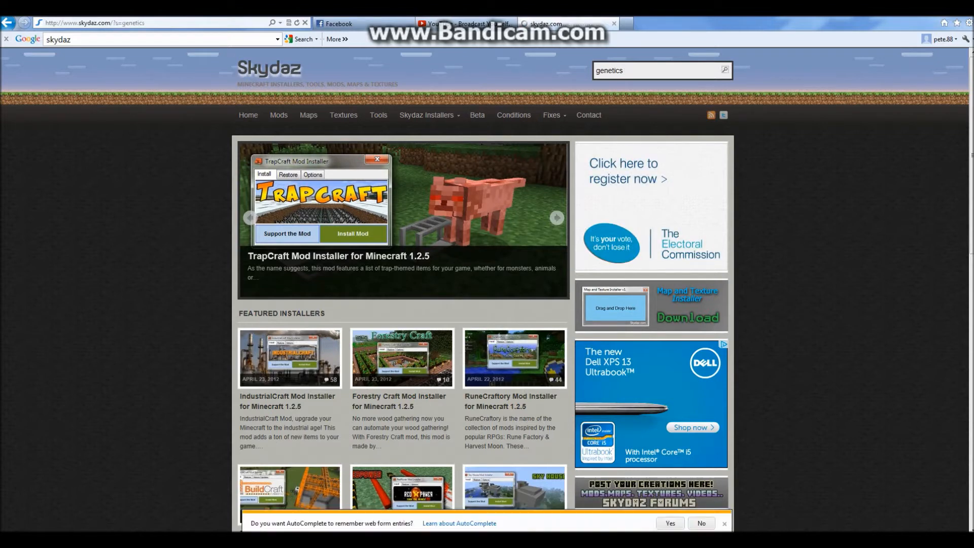
left_click(725, 70)
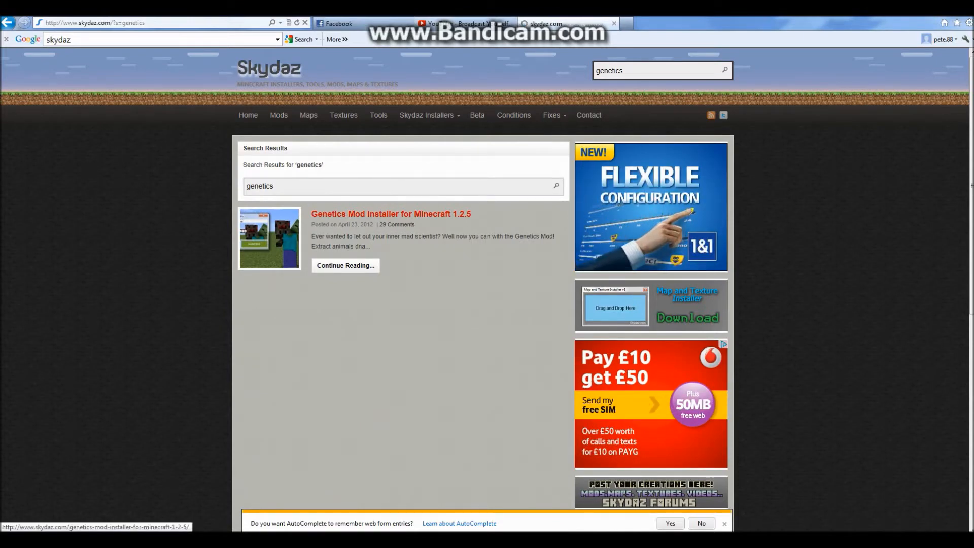
left_click(391, 213)
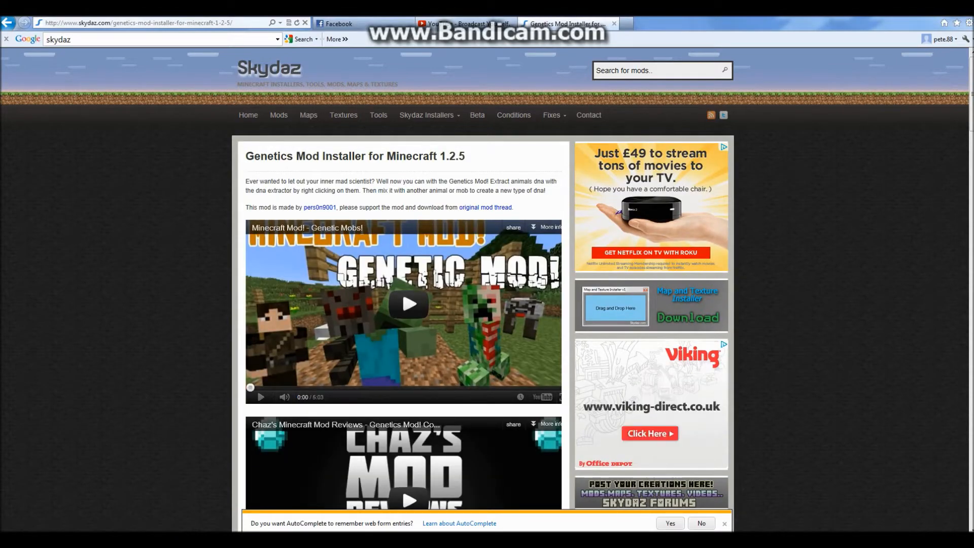
Save the 'Download Here .zip' installer from the DOWNLOADS section into Maps
scroll("down", 3)
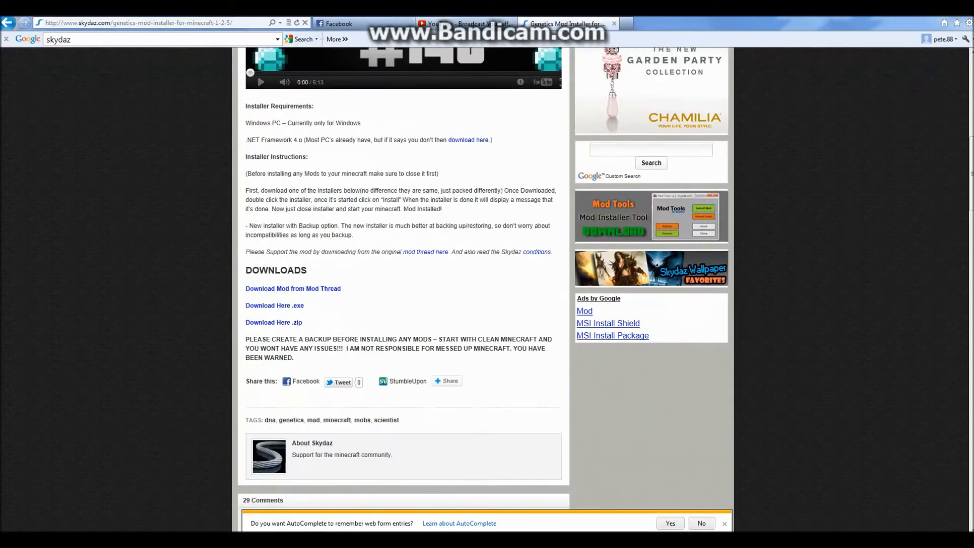
scroll("down", 3)
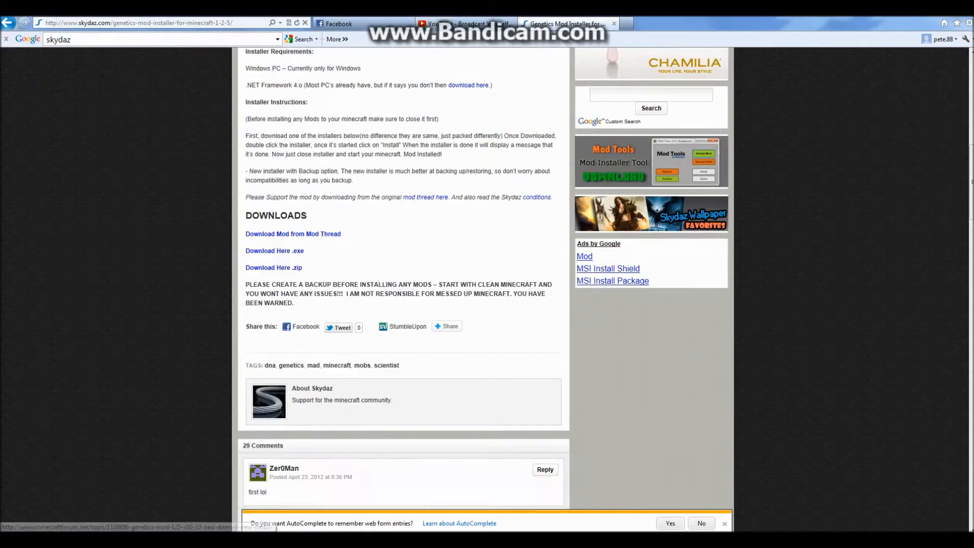
scroll("down", 3)
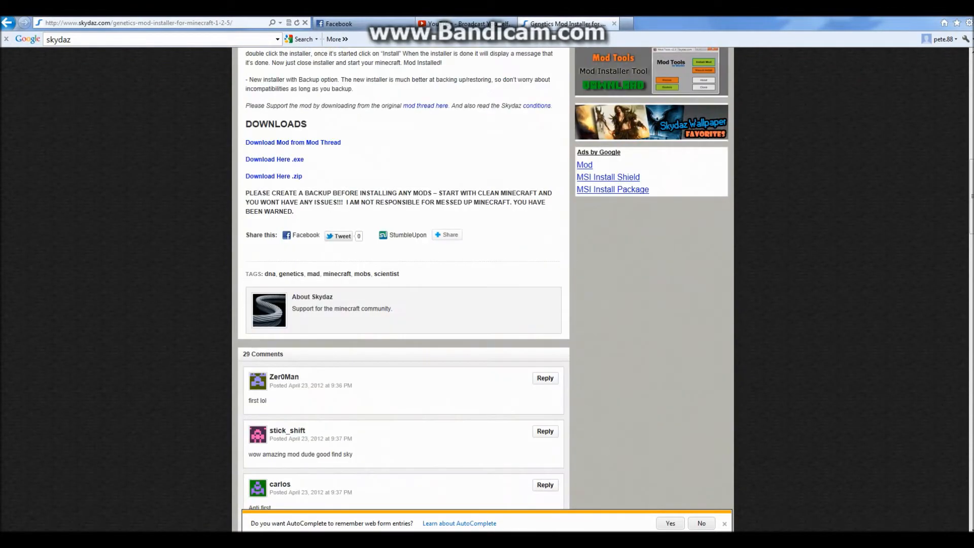
left_click(274, 178)
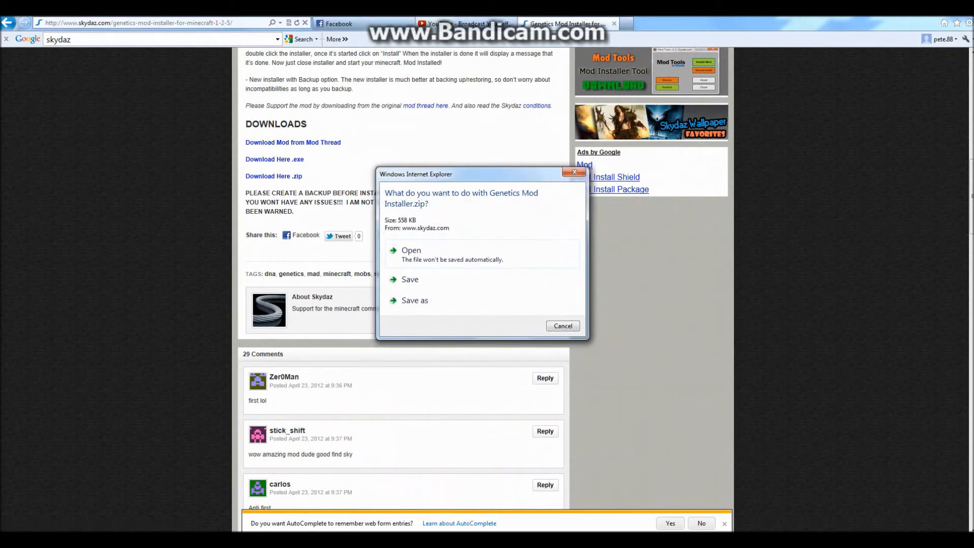
left_click(415, 300)
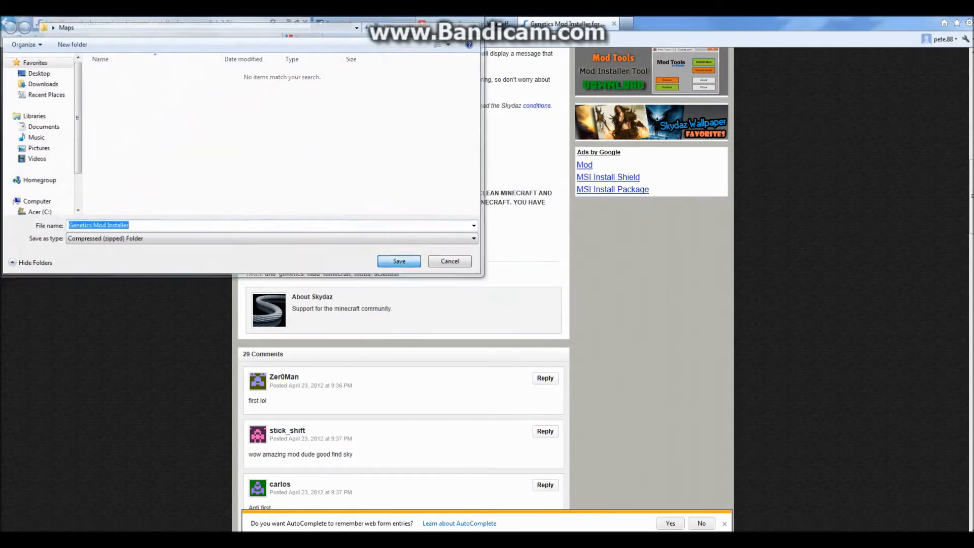
left_click(398, 261)
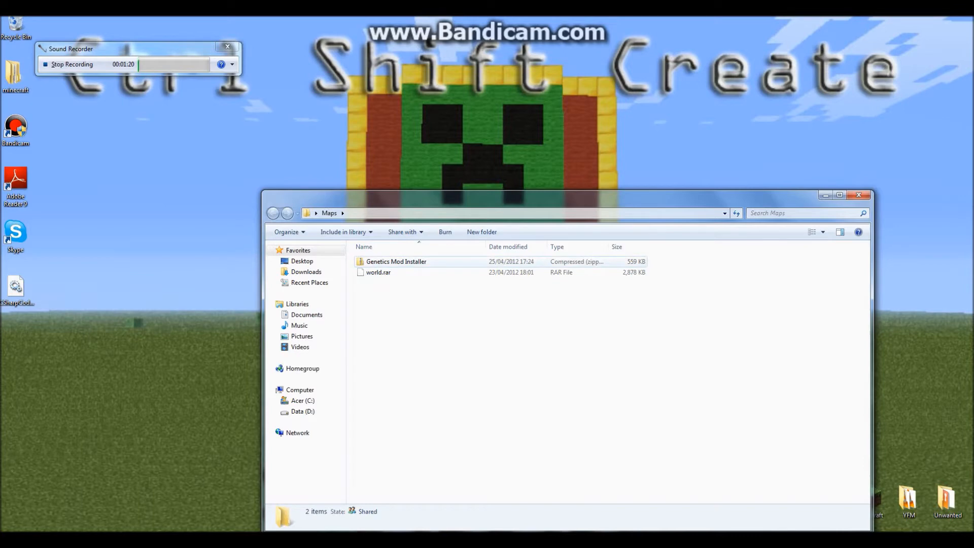
Open the Genetics Mod Installer zip and extract all its files into a folder in Maps
double_click(395, 261)
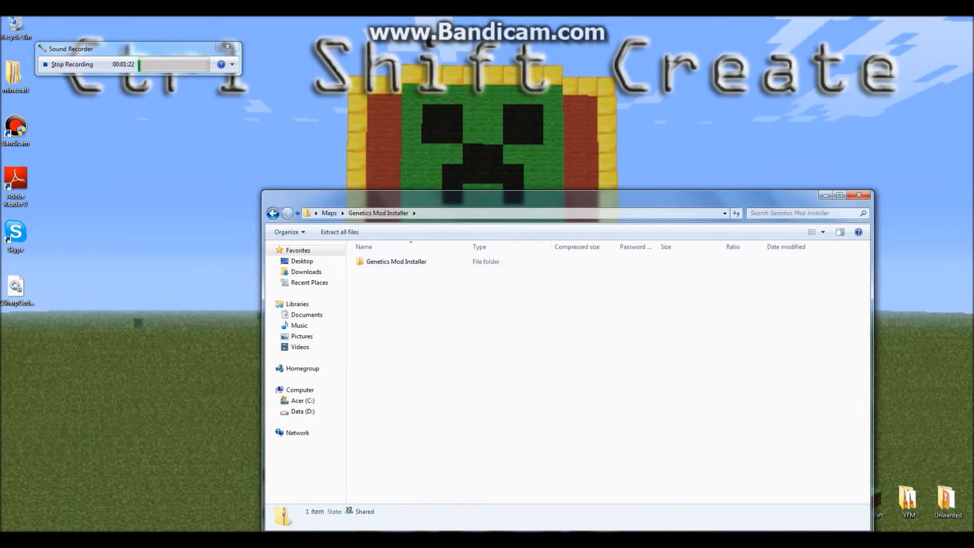
double_click(396, 261)
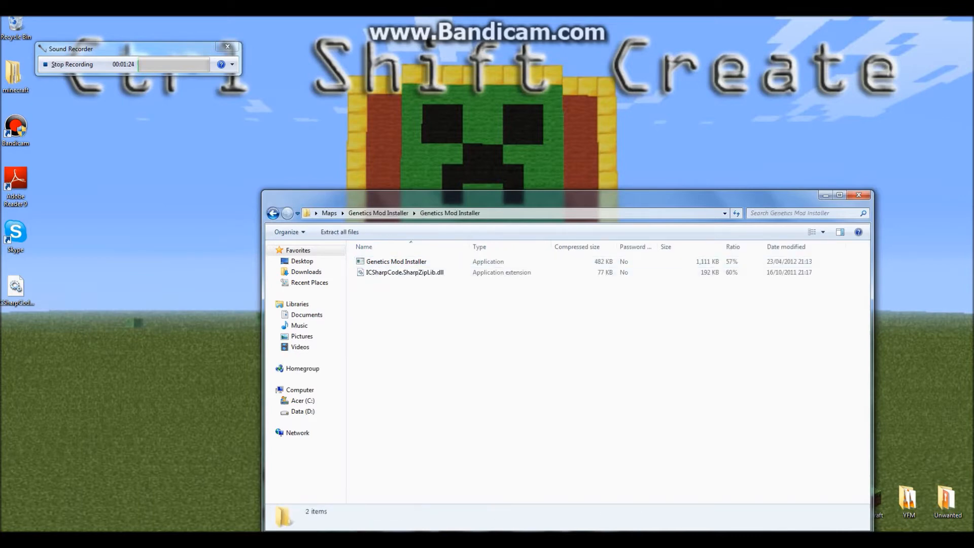
left_click(404, 272)
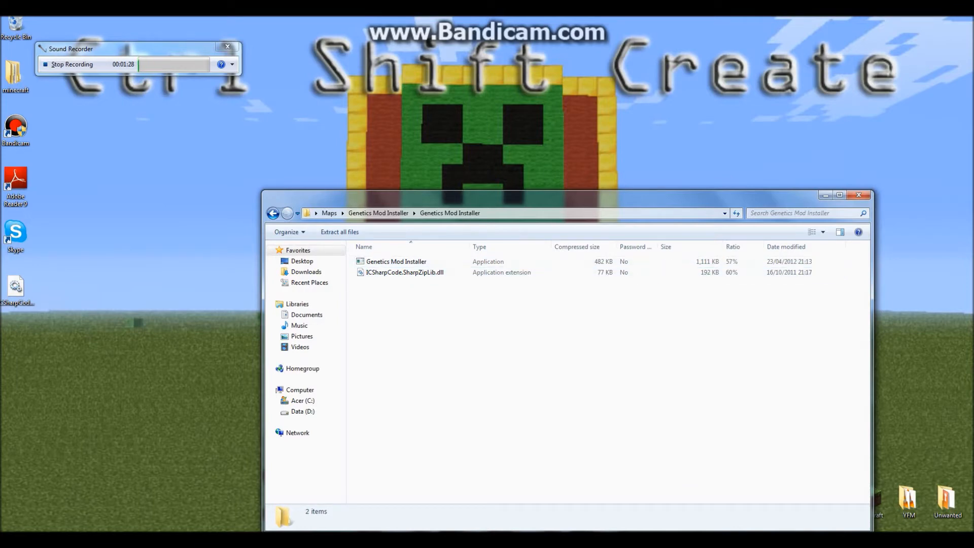
left_click(395, 261)
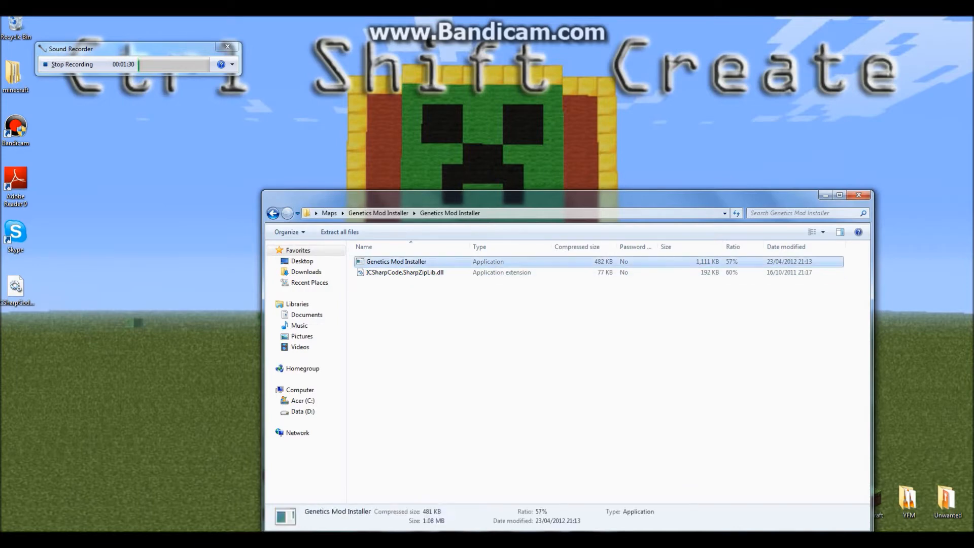
double_click(396, 261)
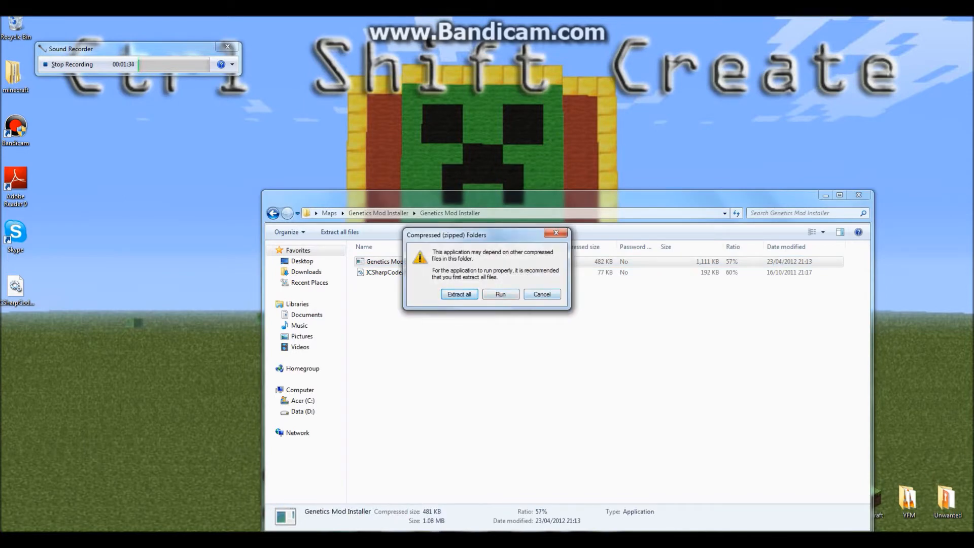
left_click(459, 294)
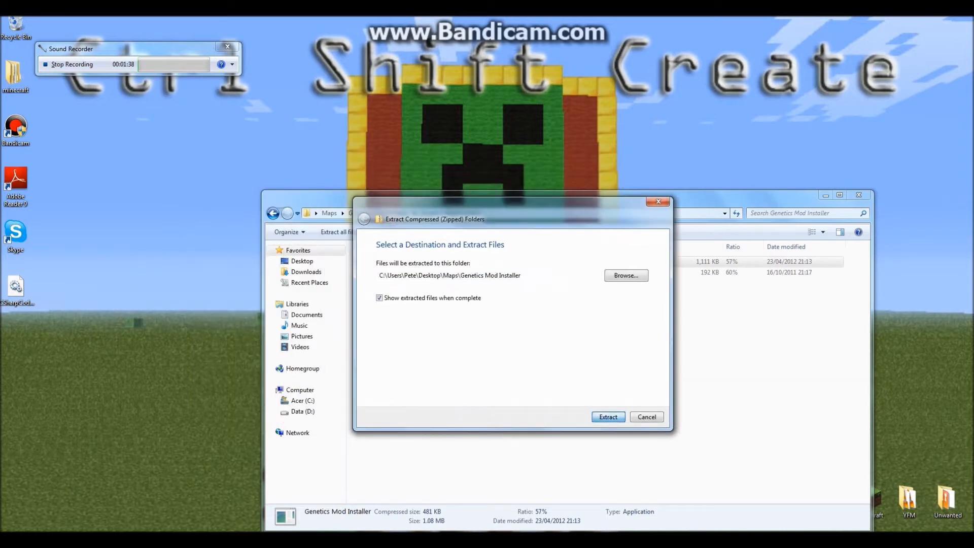
left_click(607, 416)
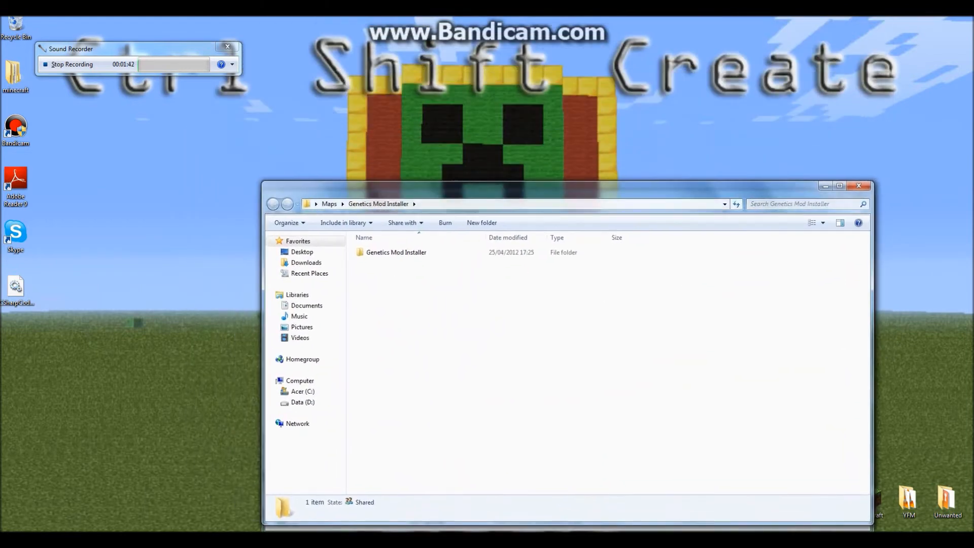
Run the extracted Genetics Mod Installer, allowing it past the unverified-publisher security warning
double_click(396, 252)
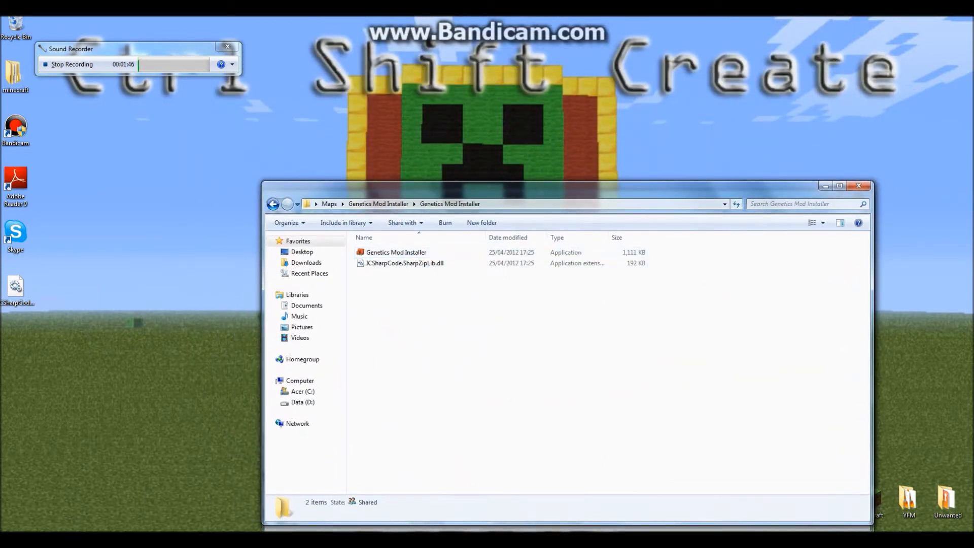
left_click(396, 252)
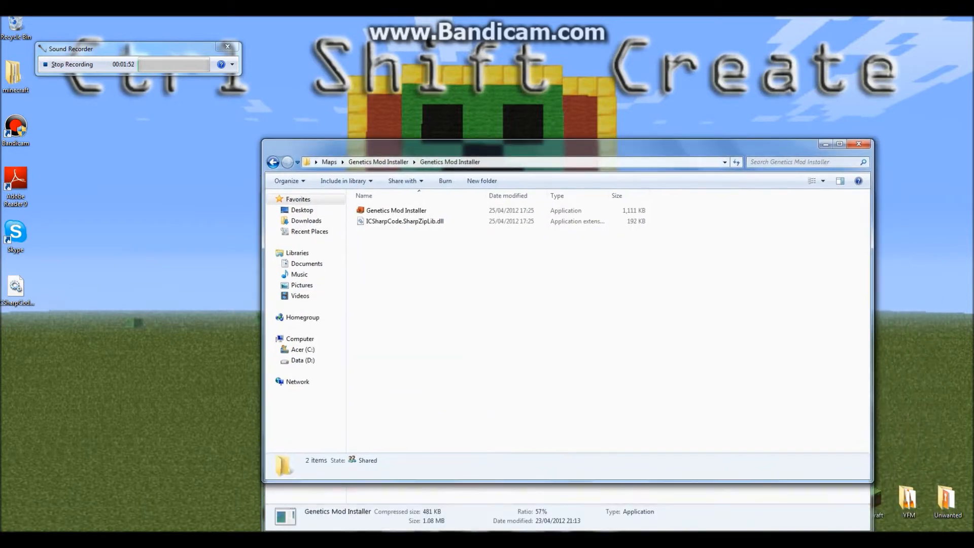
double_click(396, 210)
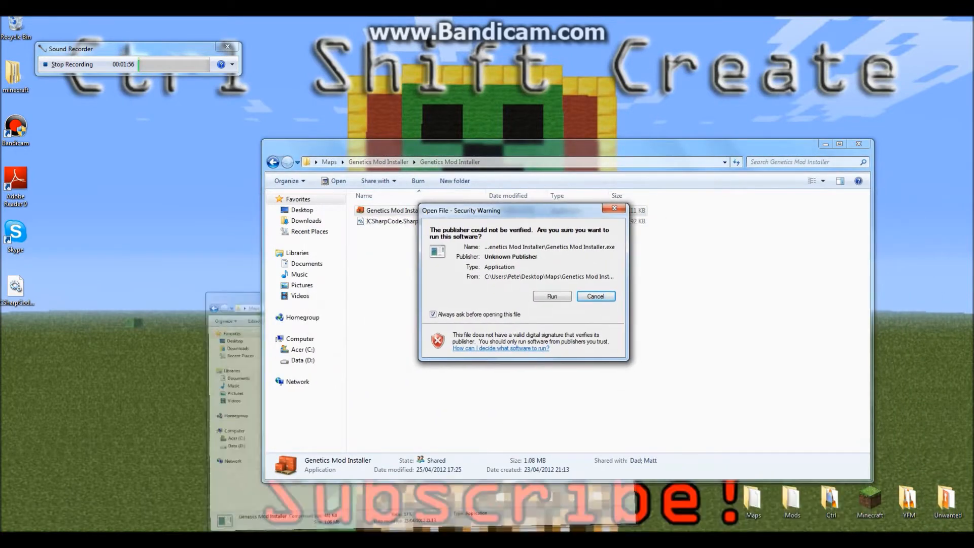
left_click(594, 296)
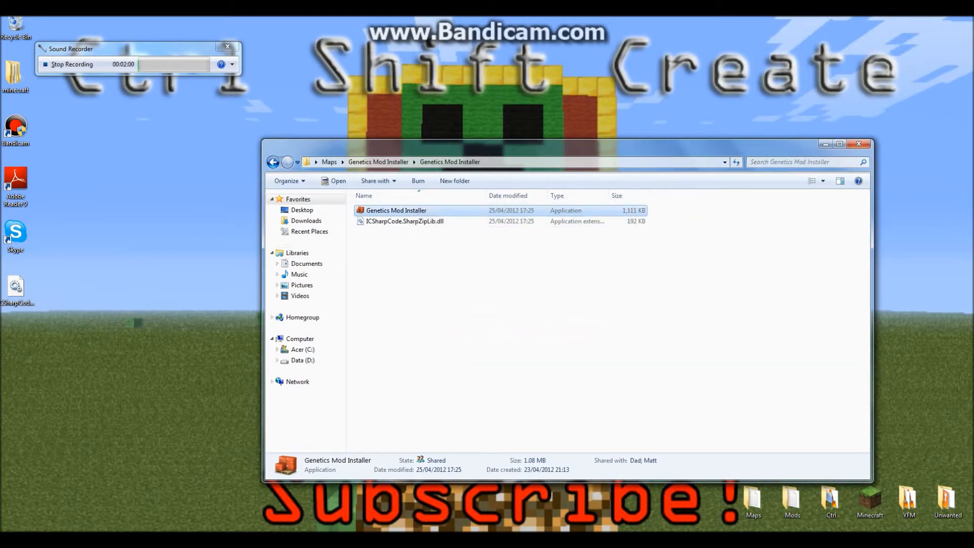
double_click(396, 210)
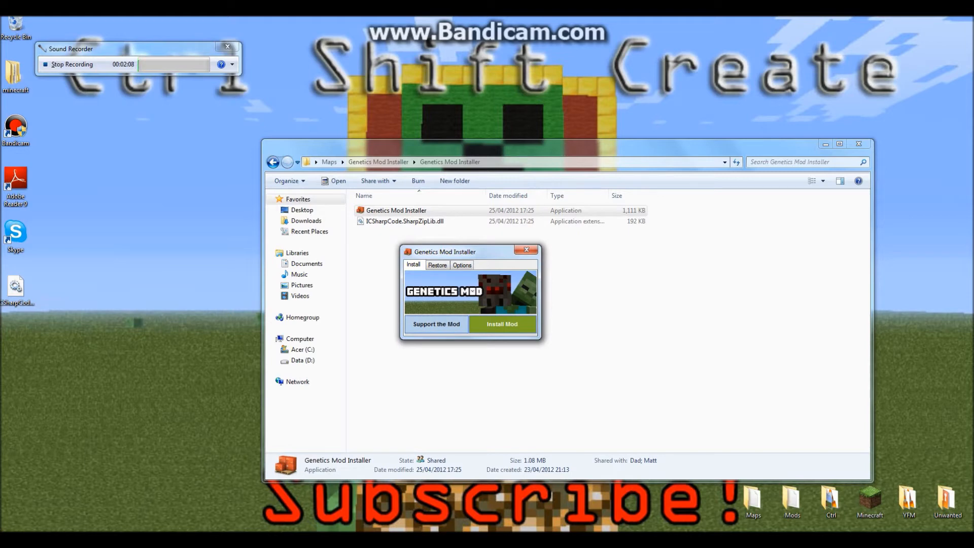
Install the Genetics Mod, confirm 'Genetics Mod Installed', and launch Minecraft from the desktop
left_click(501, 323)
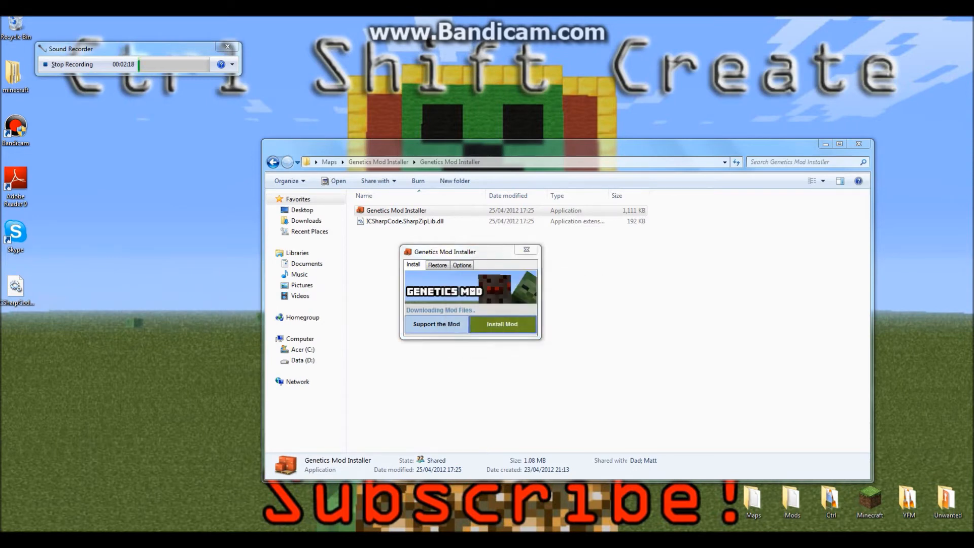
left_click(501, 324)
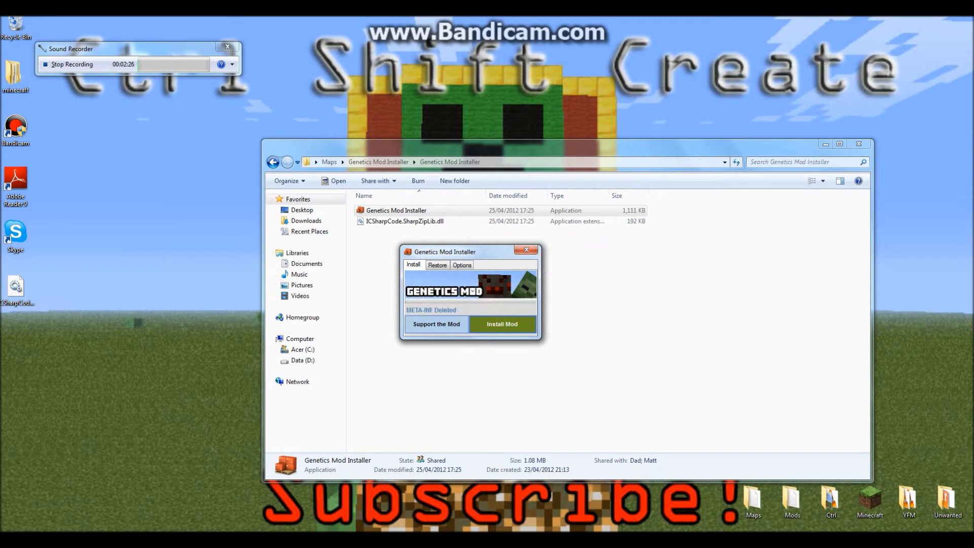
left_click(501, 323)
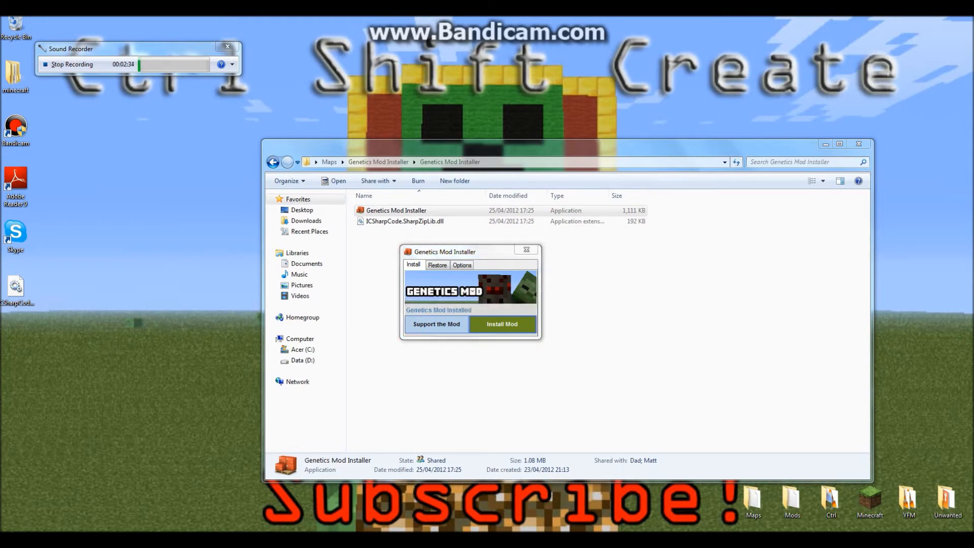
left_click(501, 324)
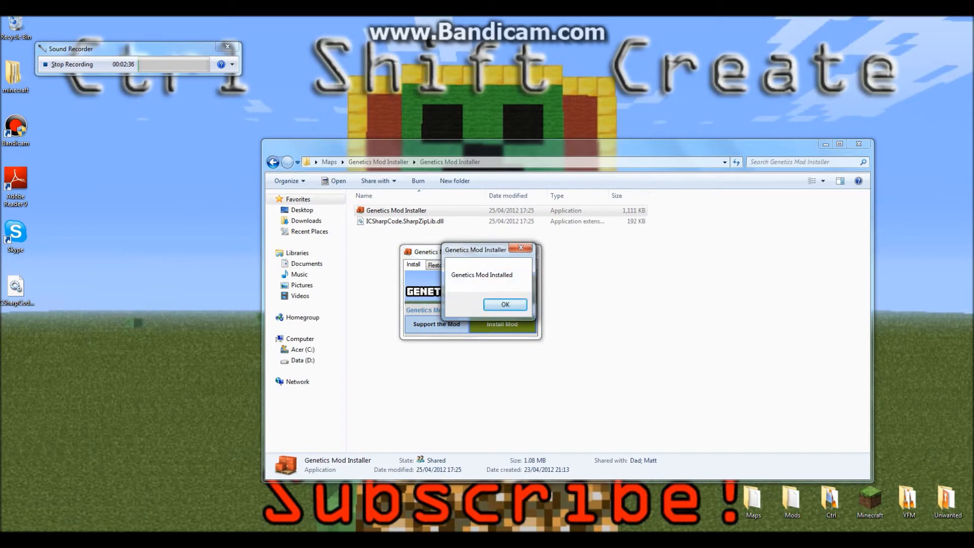
left_click(505, 304)
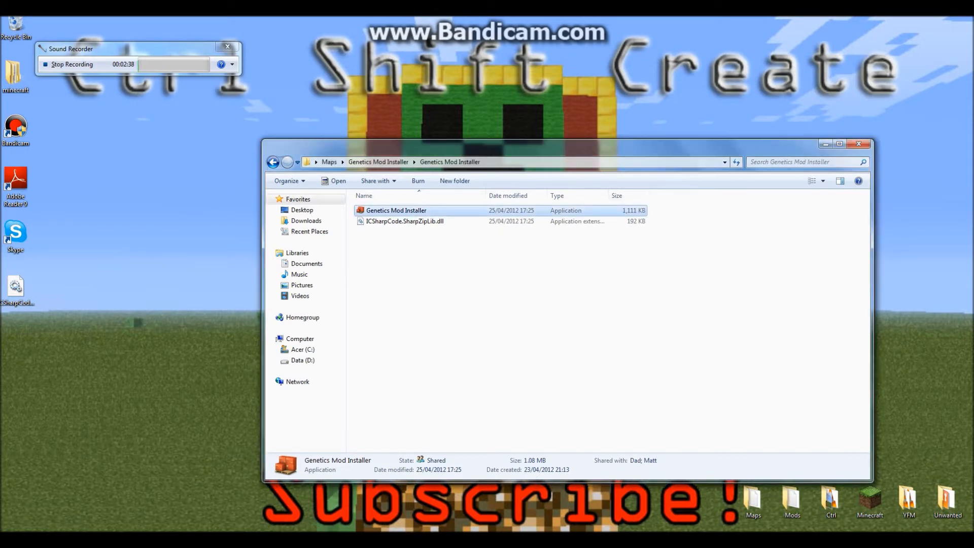
double_click(396, 210)
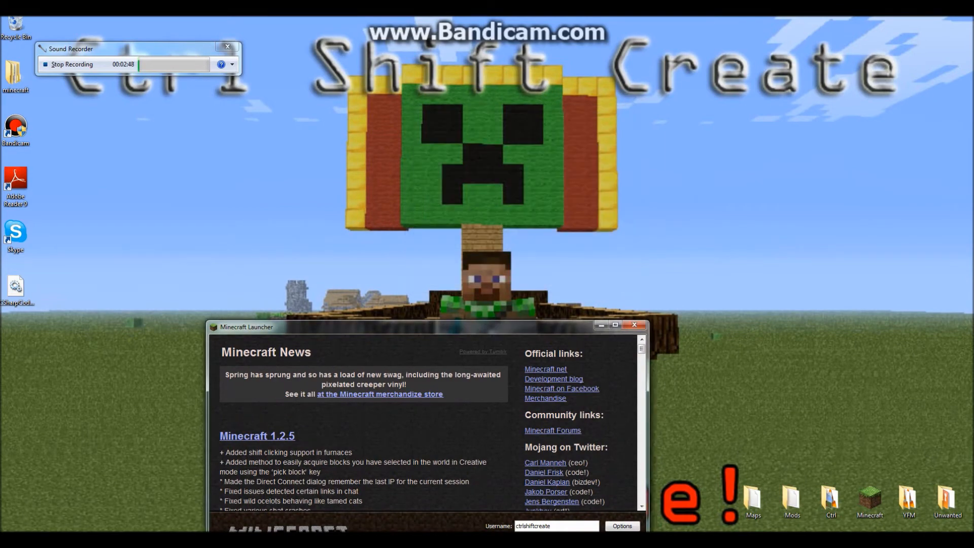
Log in from the Minecraft Launcher to reach the Select World screen
left_click(614, 331)
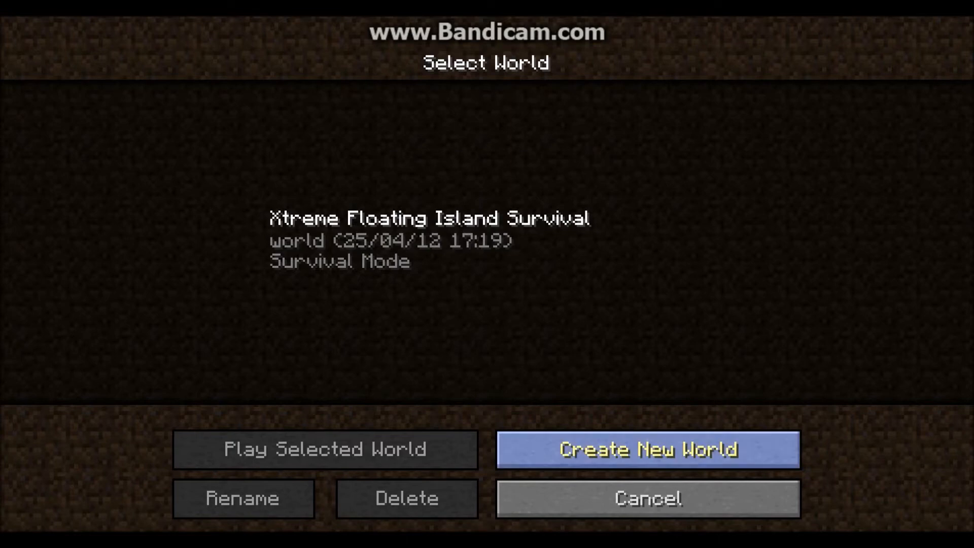
Create a new world named 'ghrea' with Game Mode set to Creative
left_click(648, 450)
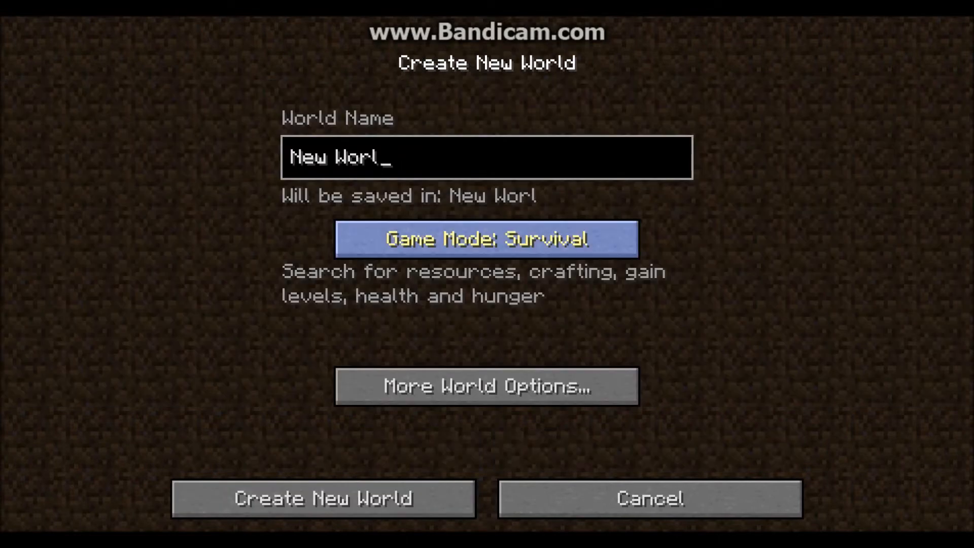
left_click(487, 238)
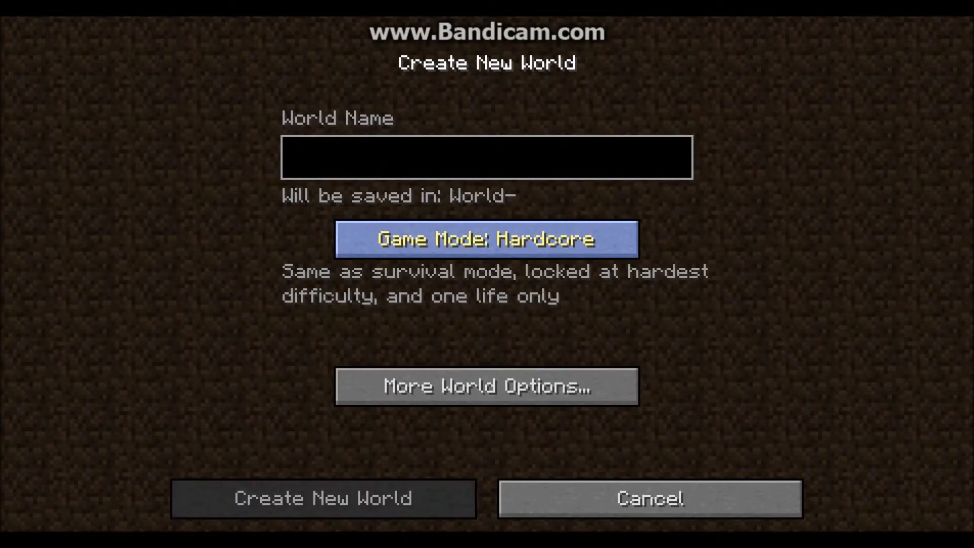
left_click(487, 239)
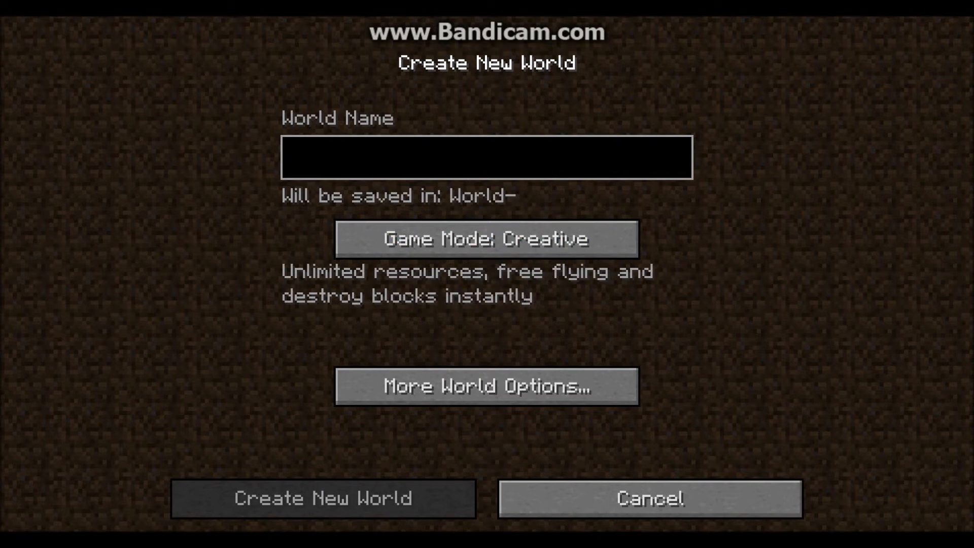
type("ghrea")
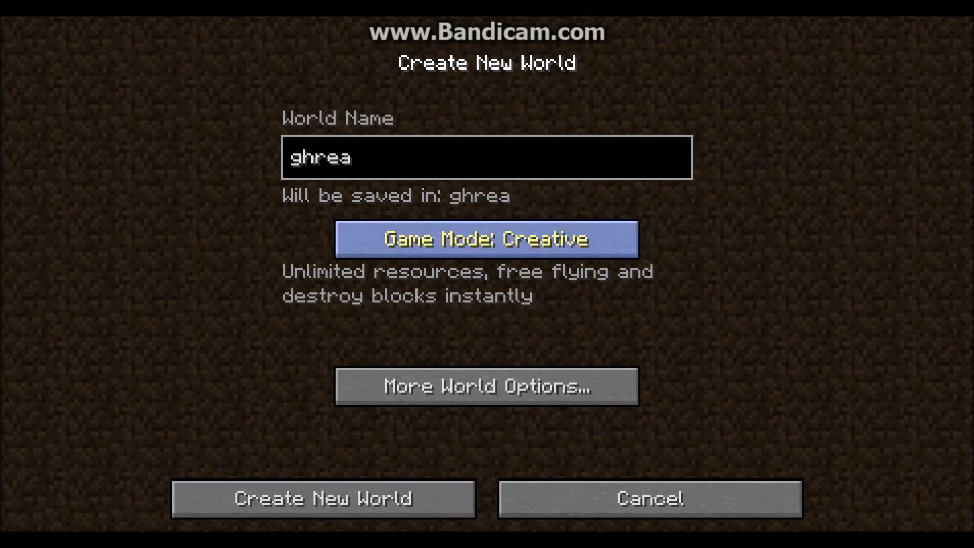
left_click(323, 498)
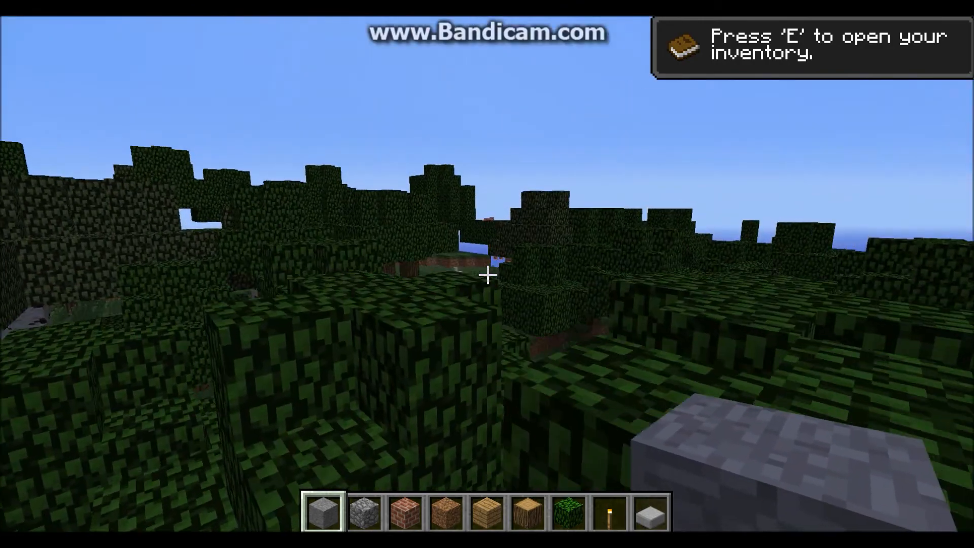
Open the creative Item Selection and scroll down to the spawn eggs
key("e")
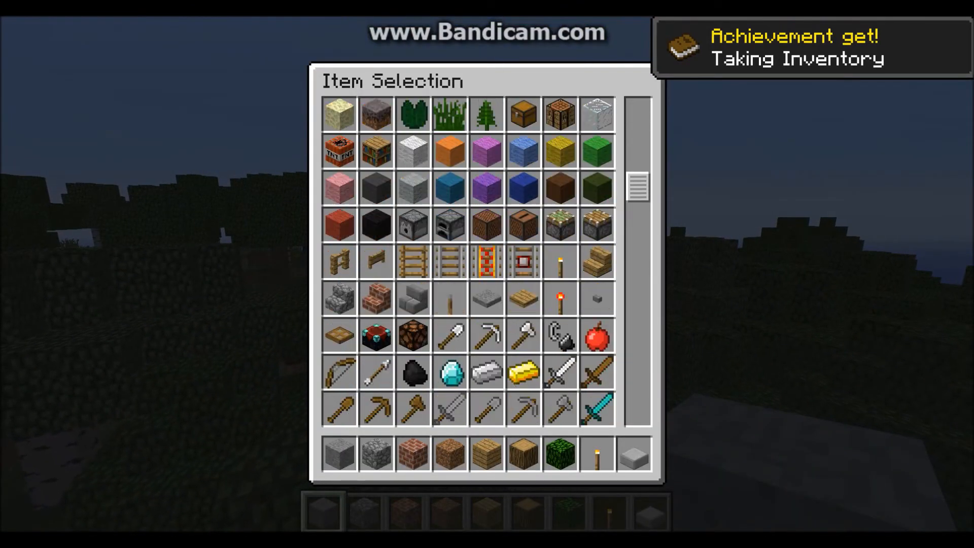
scroll("down", 3)
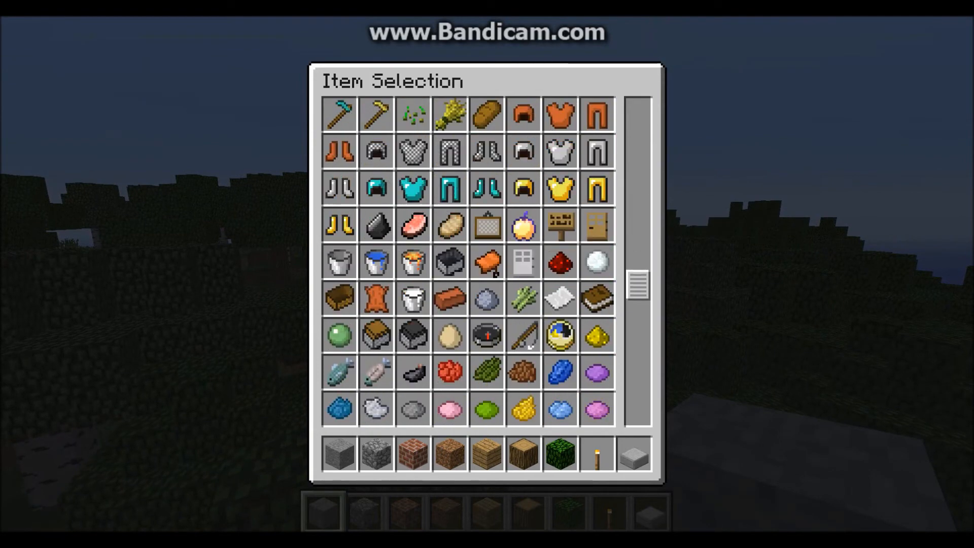
scroll("down", 3)
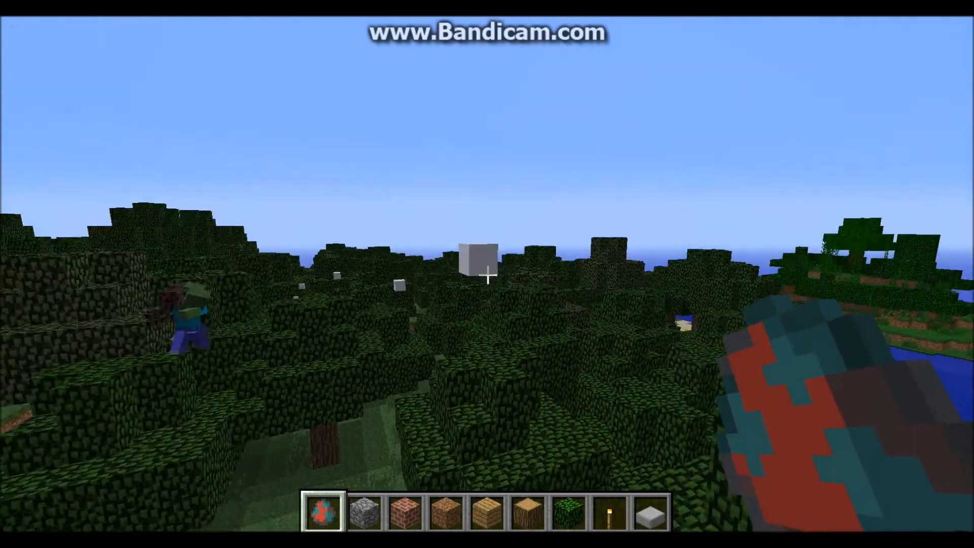
mouse_move(487, 274)
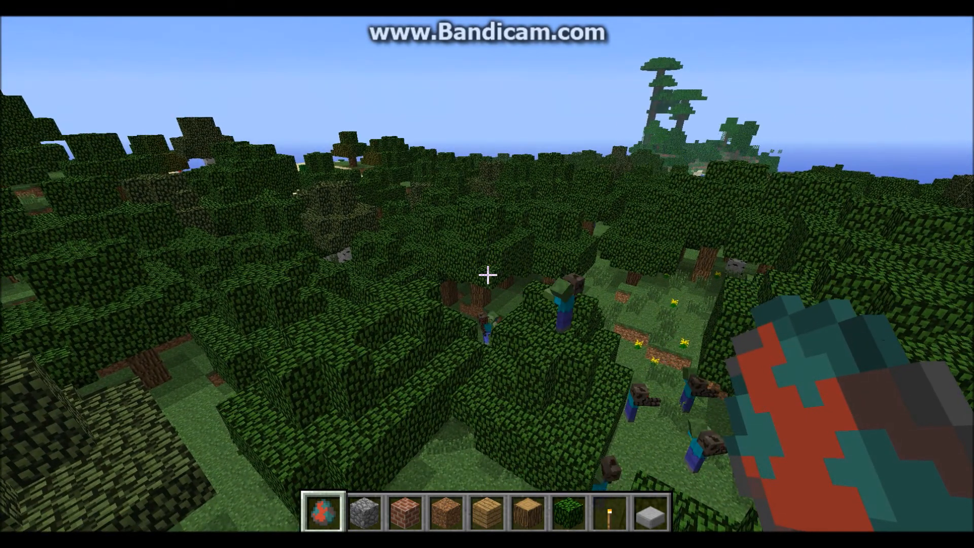
Pause the game with Esc after spawning several zombies in the forest
key("Escape")
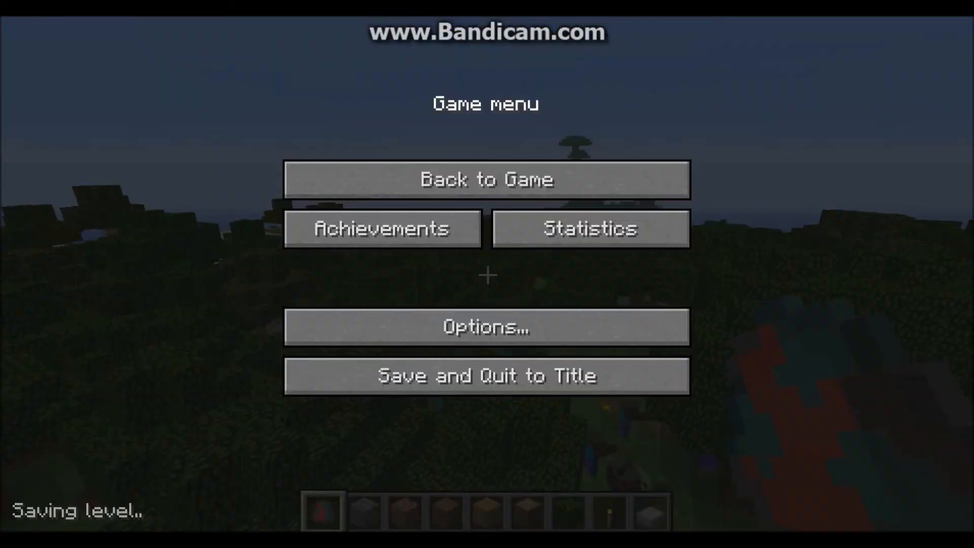